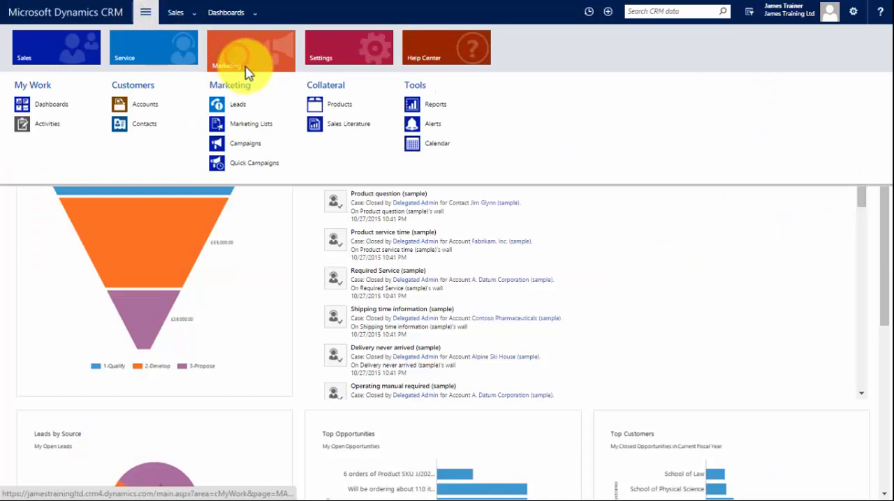
Select the C2 reconnect marketing list from Marketing Lists to start a quick campaign.
{"action": "left_click", "coordinate": [251, 123]}
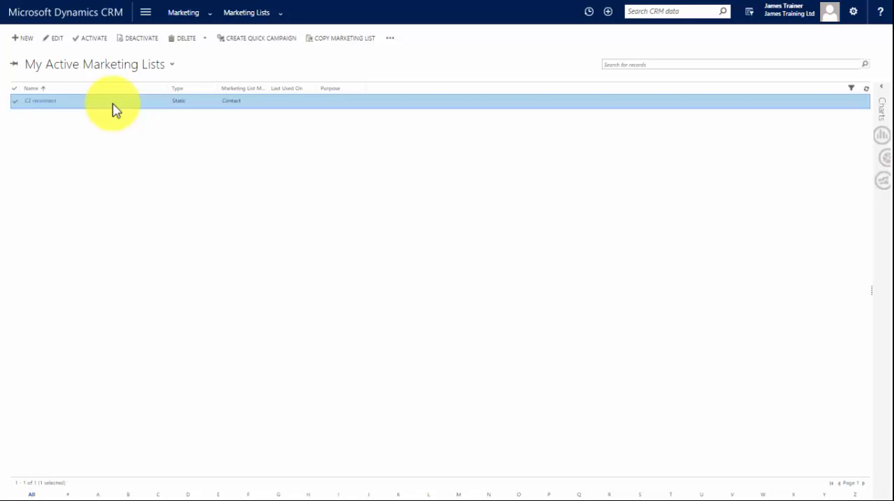
{"action": "left_click", "coordinate": [261, 38]}
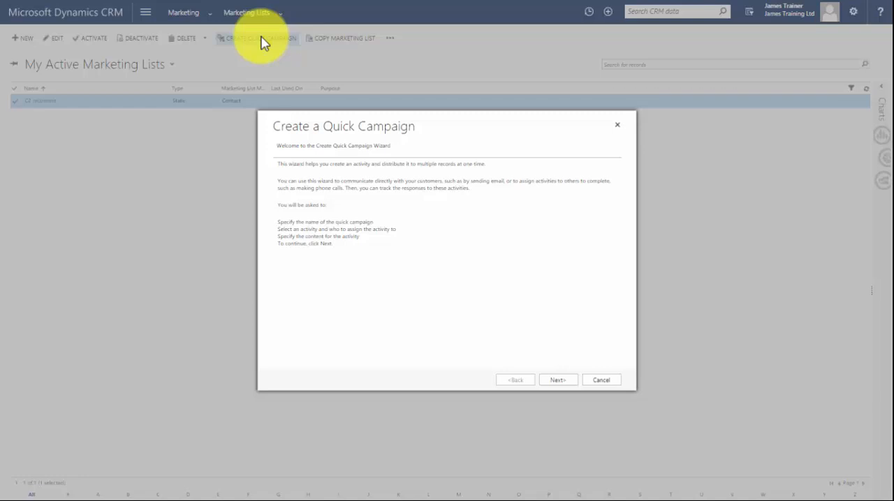
Name the quick campaign 'C2 reconnect email' and advance past the naming page.
{"action": "left_click", "coordinate": [557, 379]}
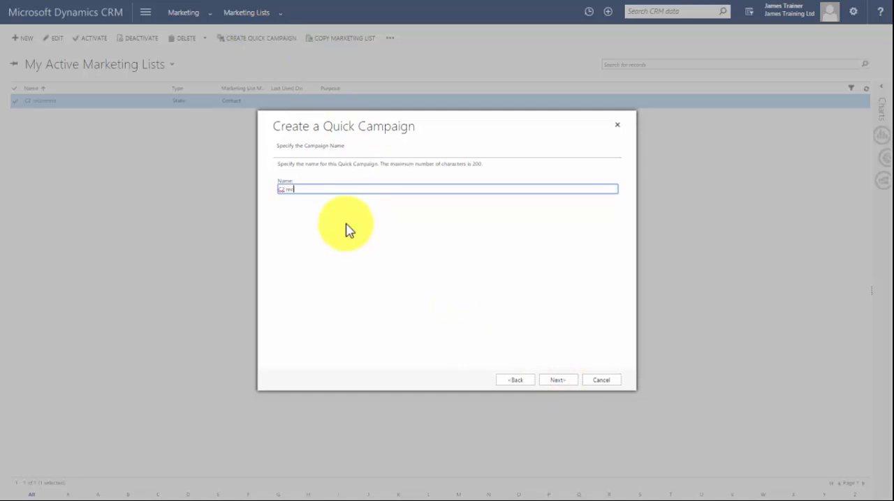
{"action": "type", "text": "reconnect email"}
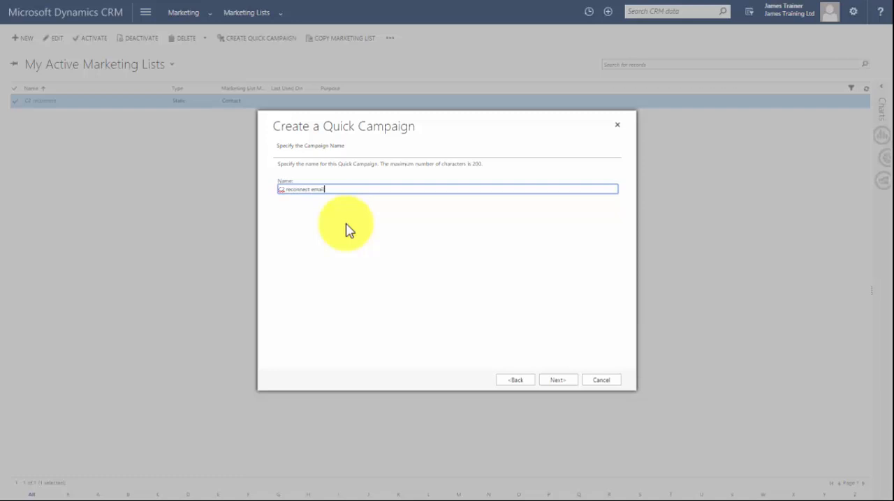
{"action": "left_click", "coordinate": [556, 379]}
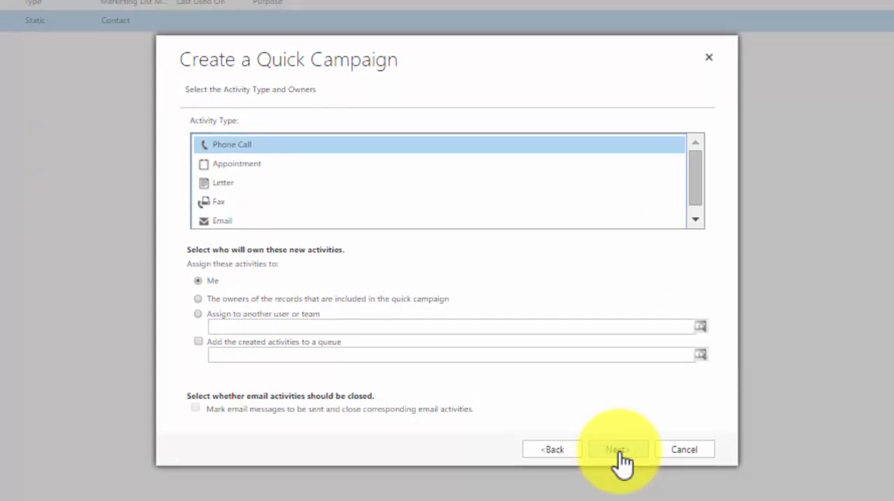
Choose Email as the activity type, assigned to the owners of the records.
{"action": "left_click", "coordinate": [222, 221]}
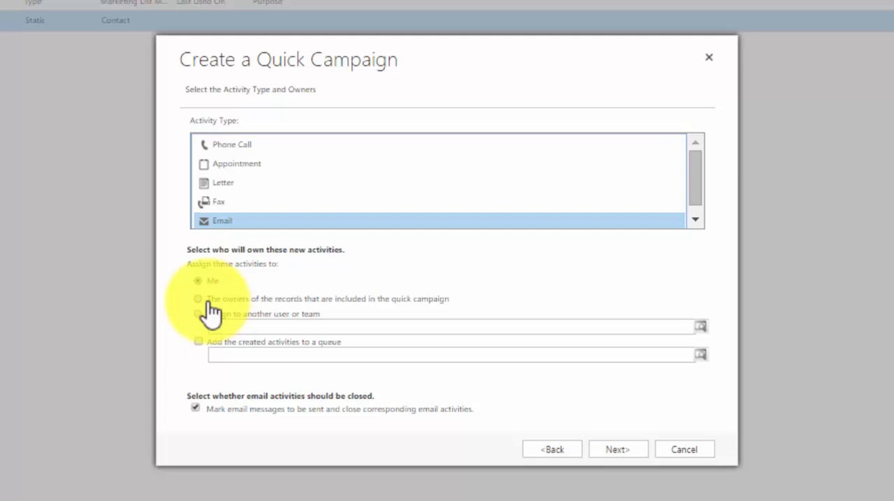
{"action": "left_click", "coordinate": [198, 298]}
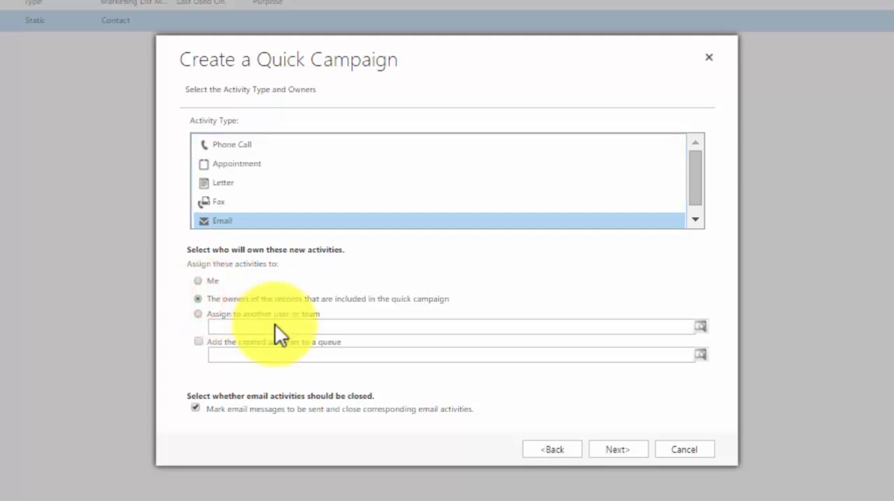
{"action": "mouse_move", "coordinate": [272, 356]}
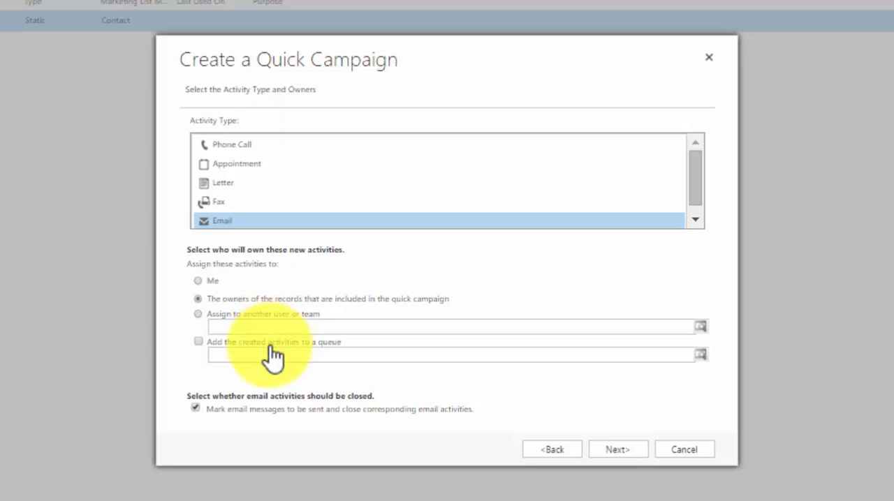
{"action": "mouse_move", "coordinate": [213, 307]}
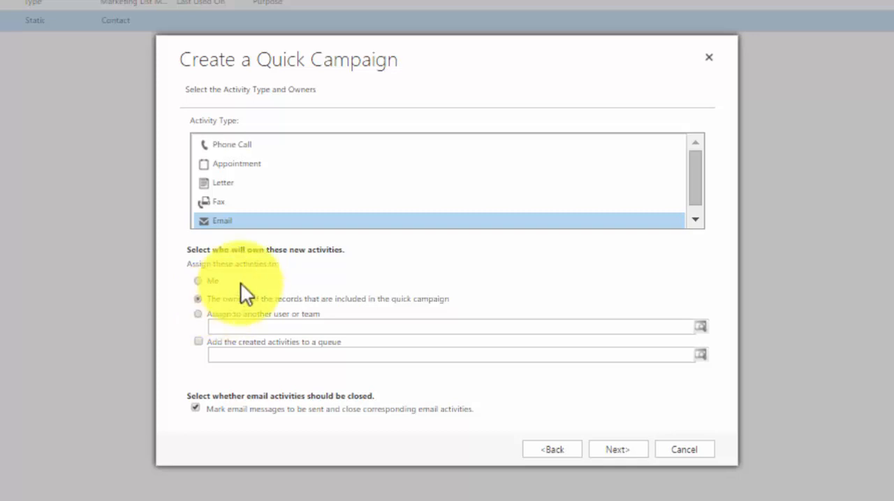
{"action": "left_click", "coordinate": [617, 449]}
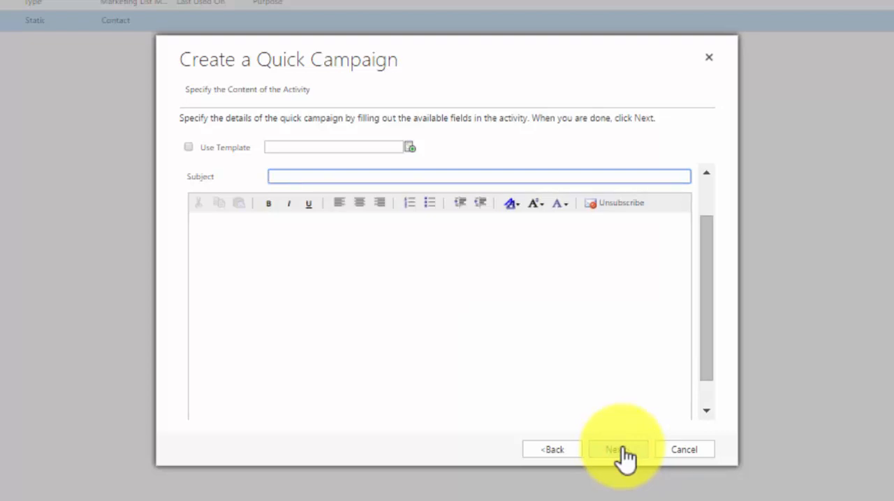
{"action": "mouse_move", "coordinate": [154, 168]}
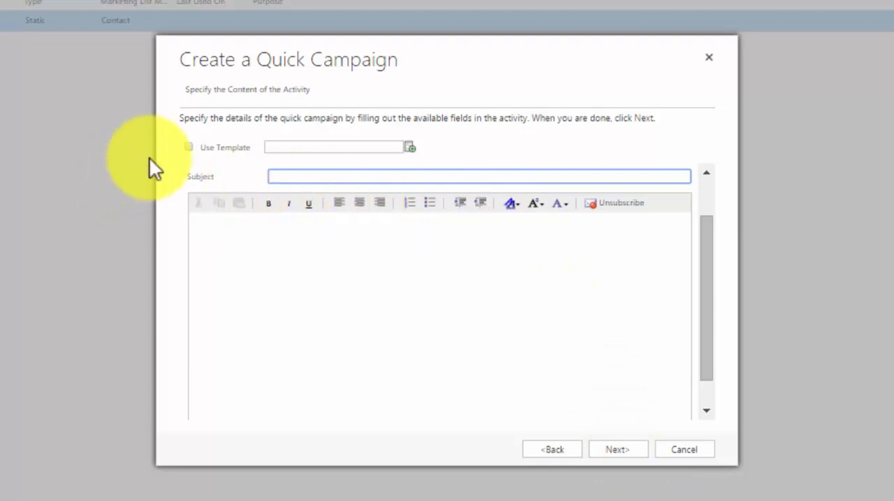
{"action": "mouse_move", "coordinate": [194, 157]}
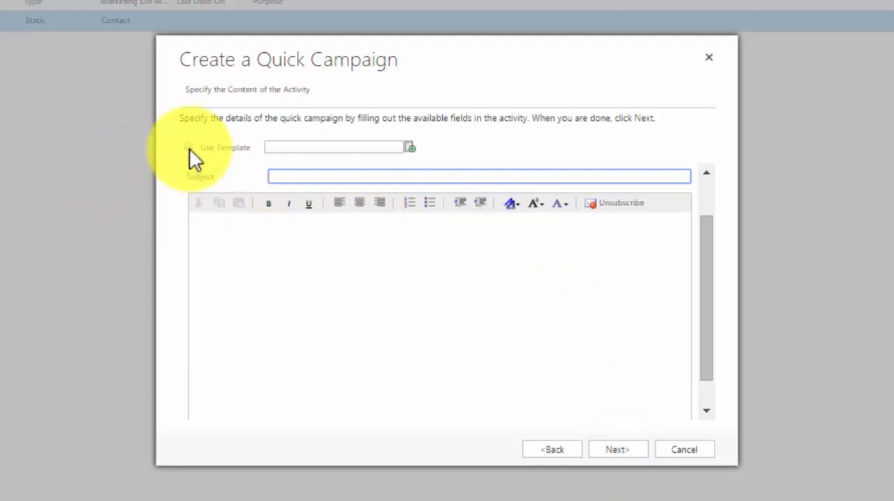
Apply the Contact Reconnect email template and advance to the completion summary.
{"action": "left_click", "coordinate": [188, 148]}
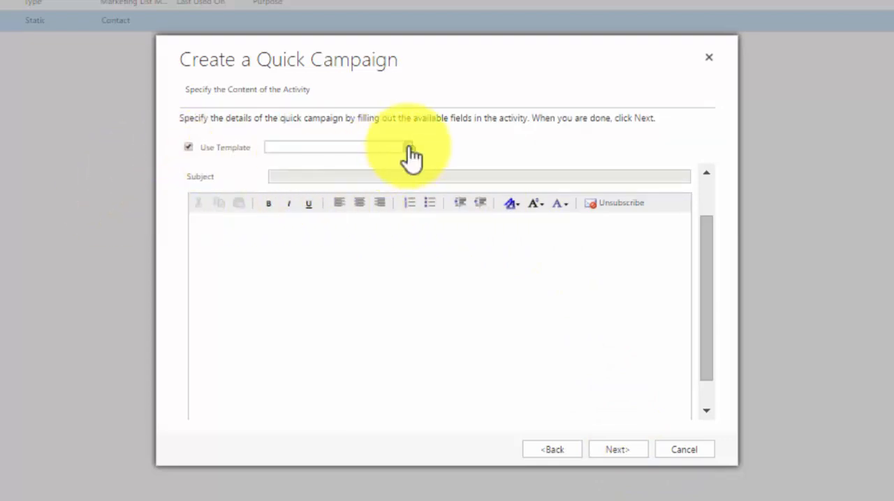
{"action": "left_click", "coordinate": [410, 148]}
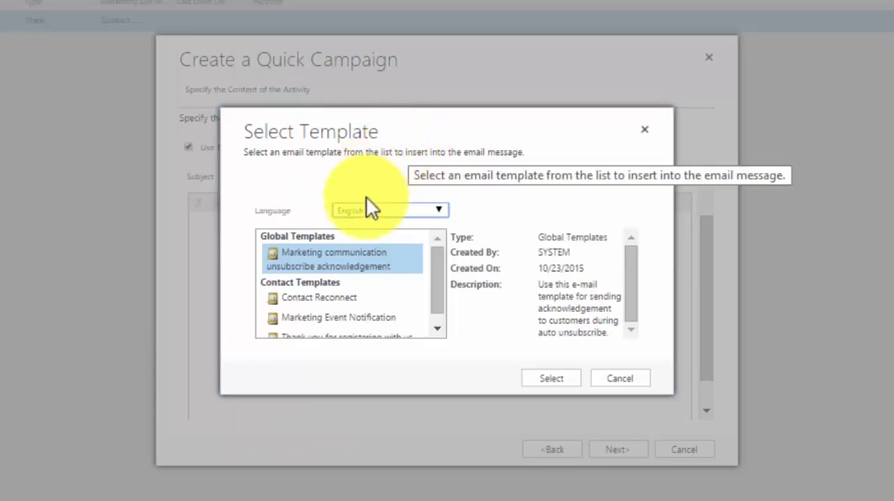
{"action": "left_click", "coordinate": [318, 298]}
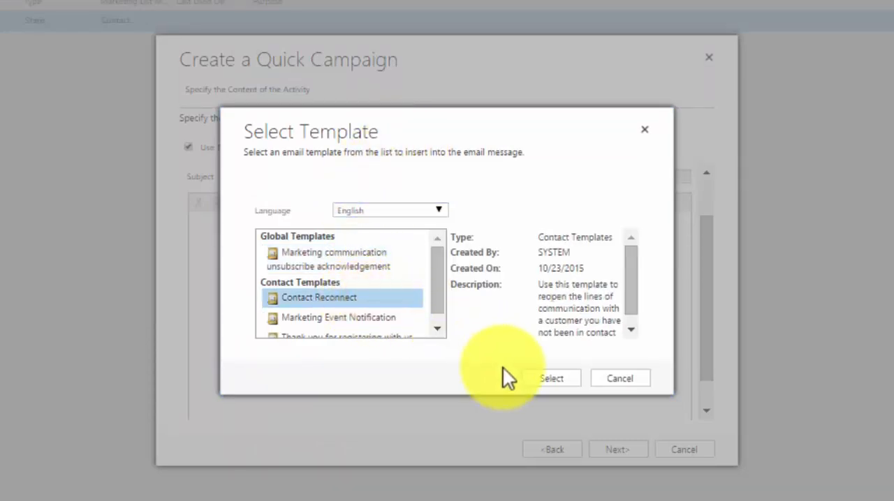
{"action": "left_click", "coordinate": [551, 378]}
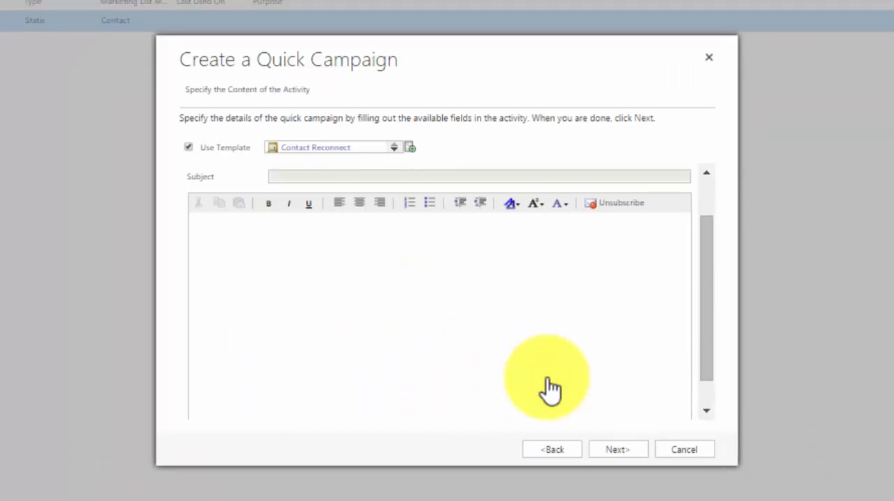
{"action": "mouse_move", "coordinate": [552, 388]}
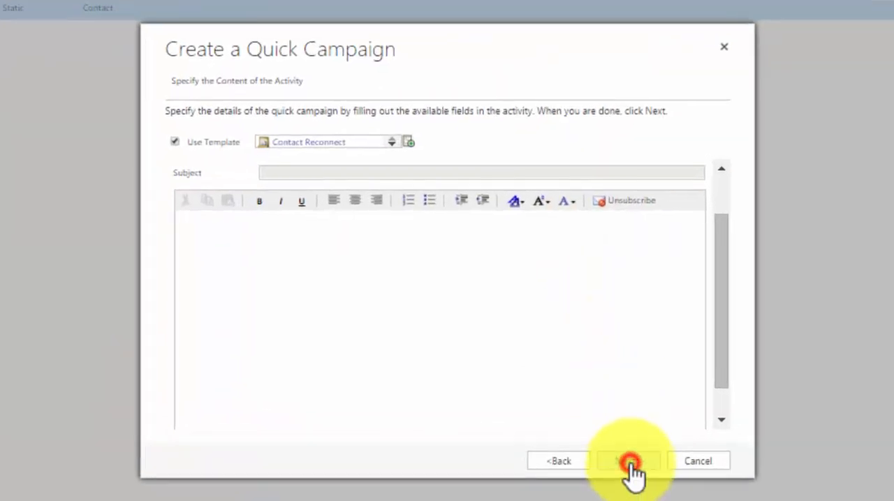
{"action": "left_click", "coordinate": [628, 461]}
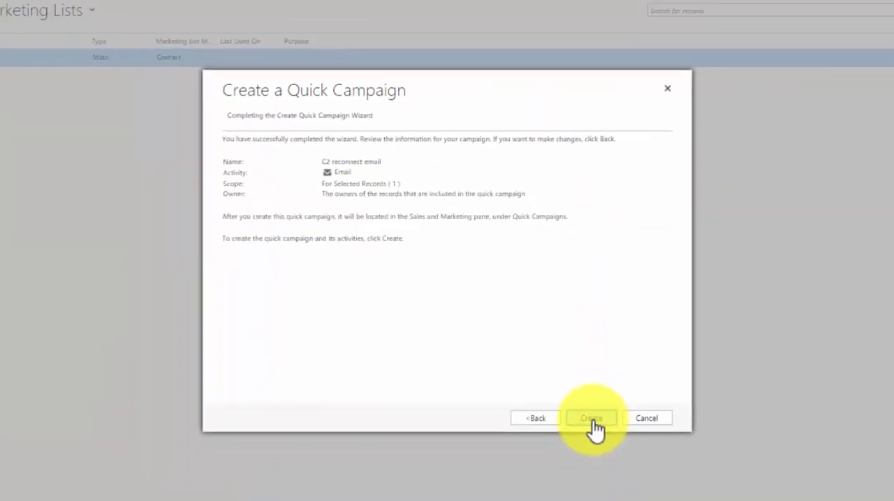
Create the campaign, generating emails for 13 members, and open the Quick Campaigns list.
{"action": "left_click", "coordinate": [591, 418]}
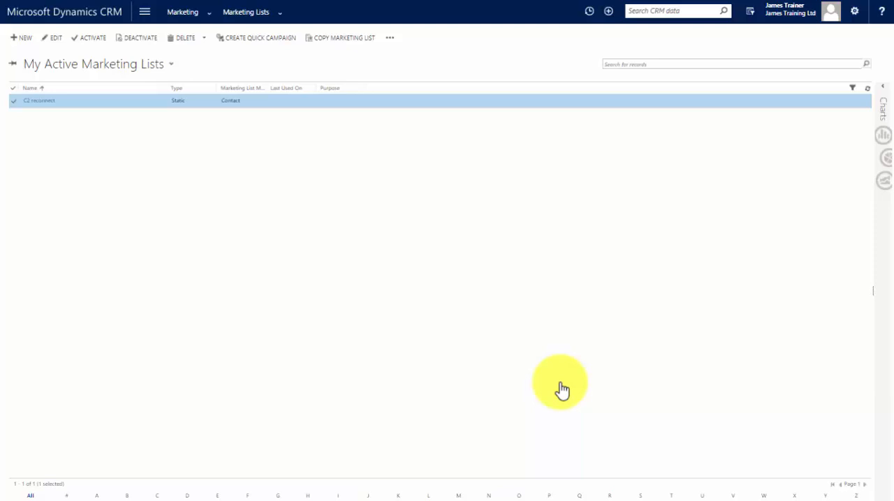
{"action": "left_click", "coordinate": [182, 12]}
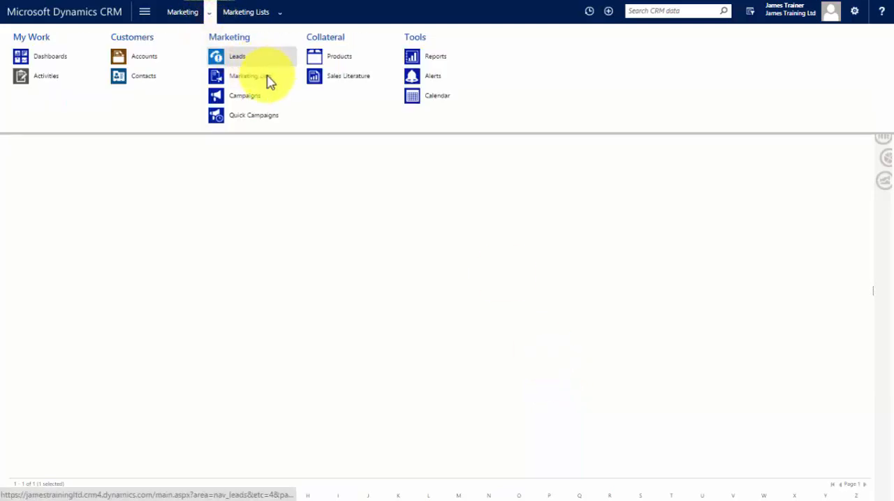
{"action": "left_click", "coordinate": [253, 115]}
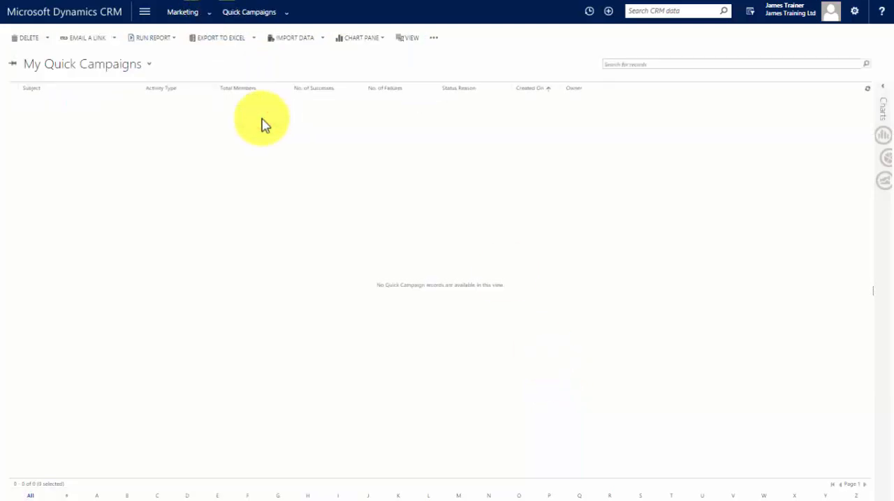
{"action": "left_click", "coordinate": [149, 63]}
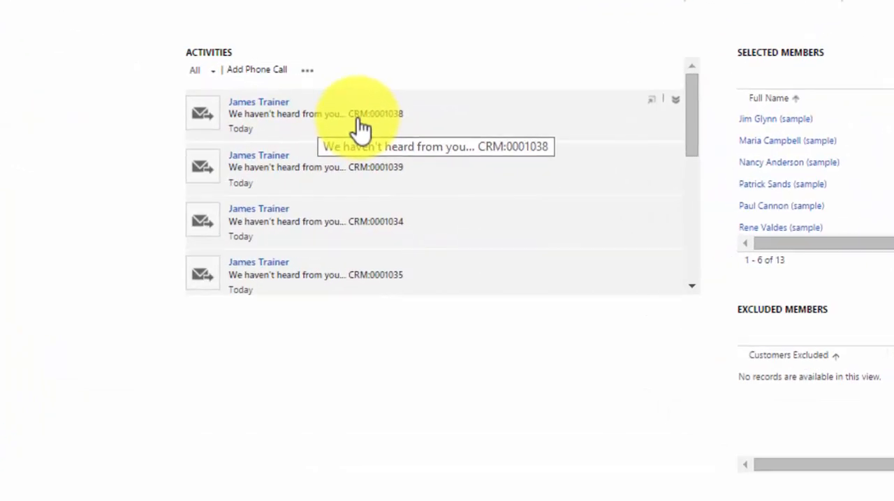
{"action": "mouse_move", "coordinate": [360, 171]}
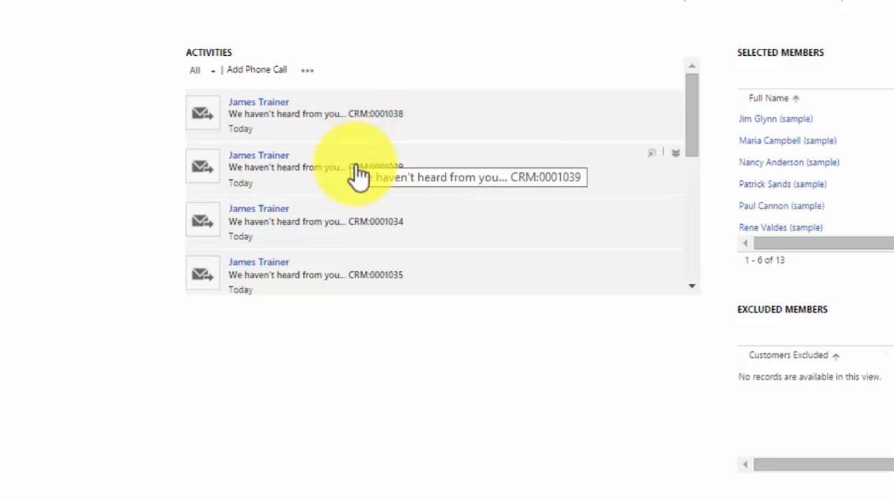
{"action": "left_click", "coordinate": [280, 114]}
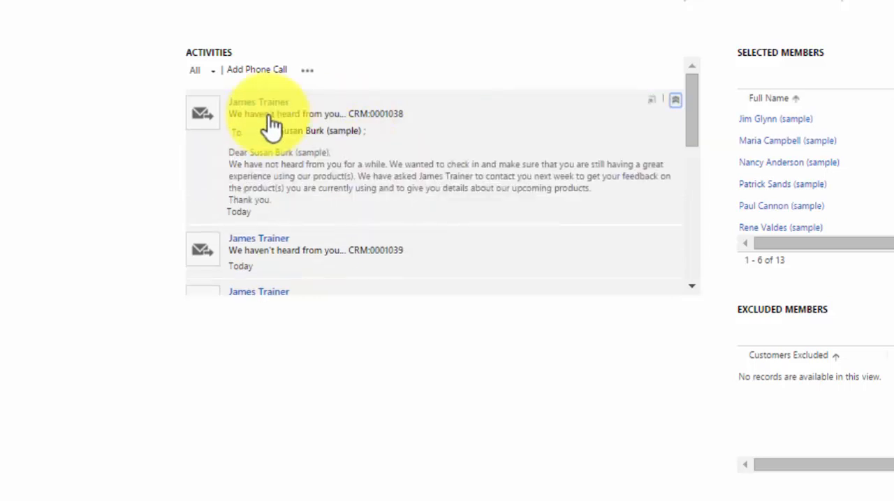
{"action": "mouse_move", "coordinate": [289, 131]}
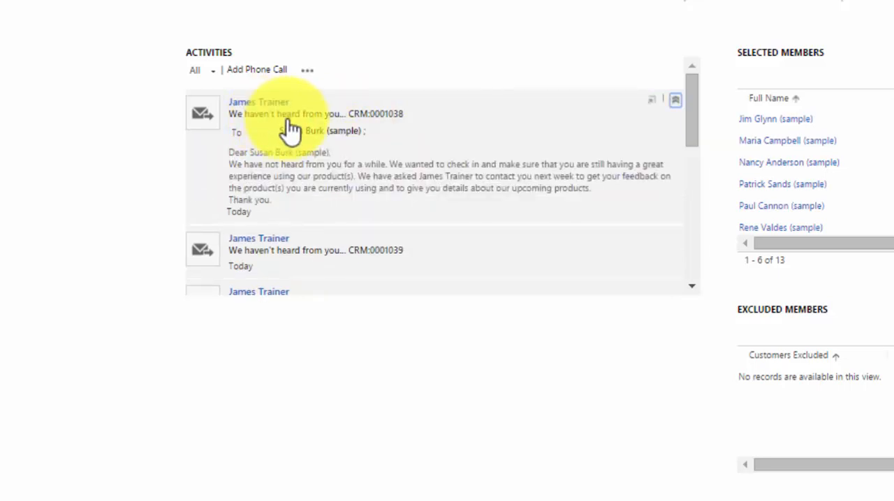
{"action": "mouse_move", "coordinate": [262, 171]}
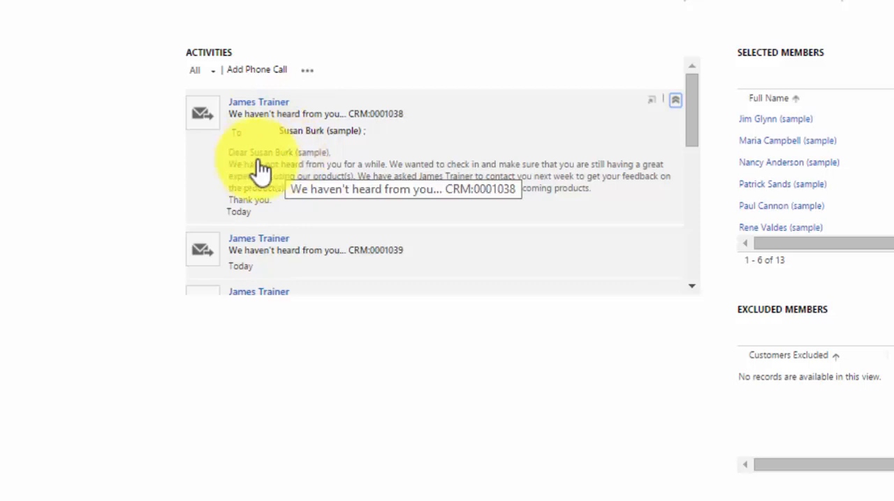
{"action": "mouse_move", "coordinate": [290, 167]}
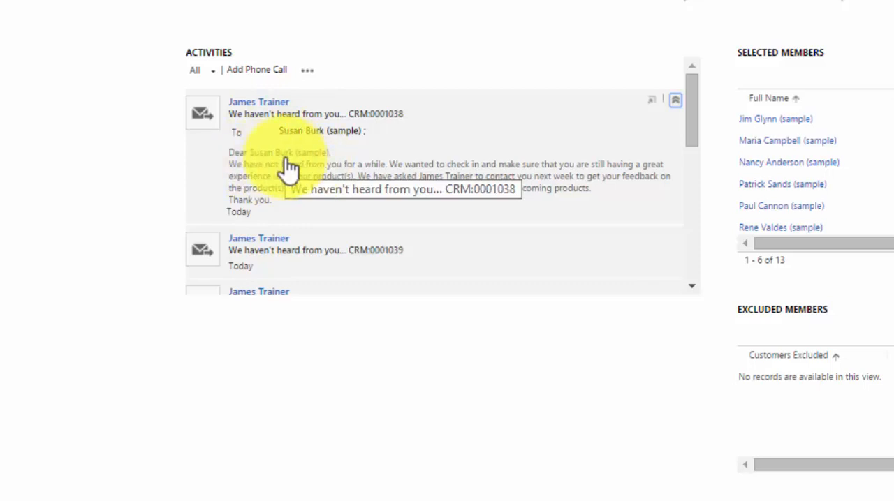
{"action": "mouse_move", "coordinate": [437, 188]}
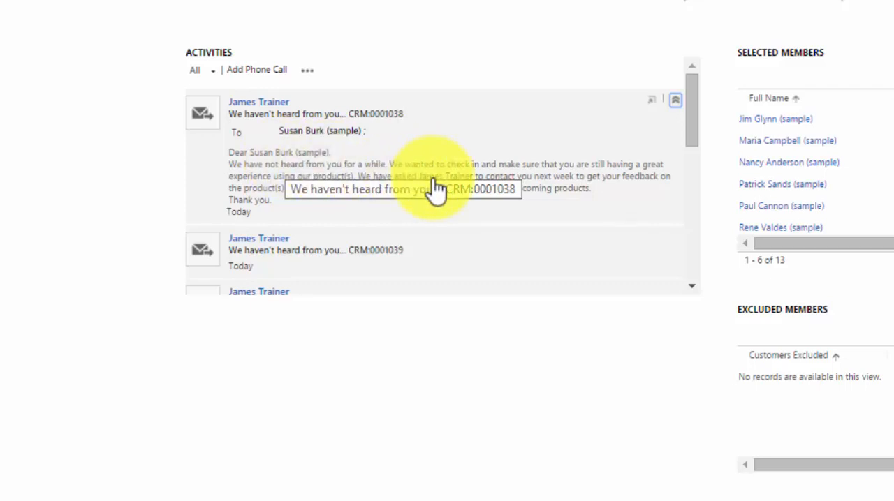
{"action": "mouse_move", "coordinate": [342, 157]}
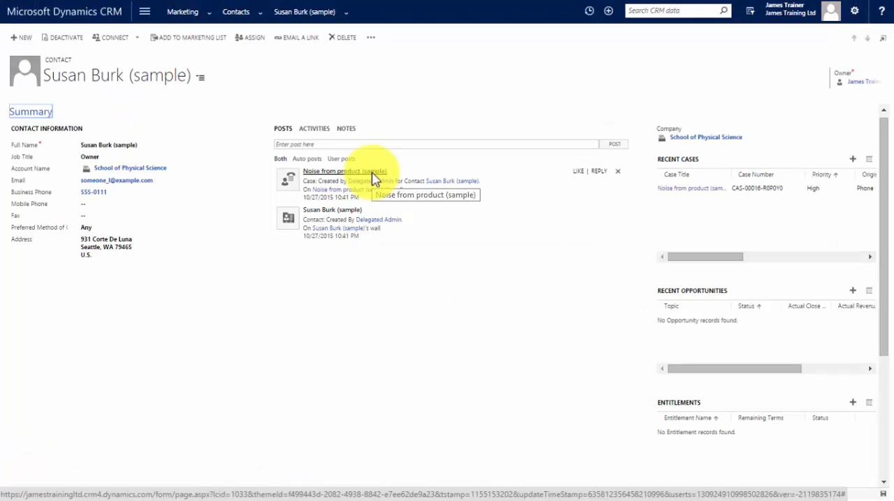
{"action": "left_click", "coordinate": [313, 128]}
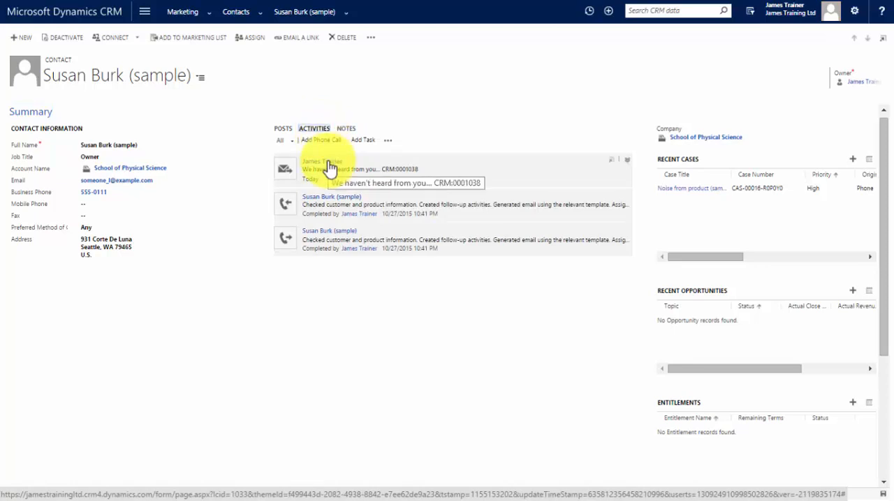
{"action": "scroll", "scroll_direction": "down", "scroll_amount": 3}
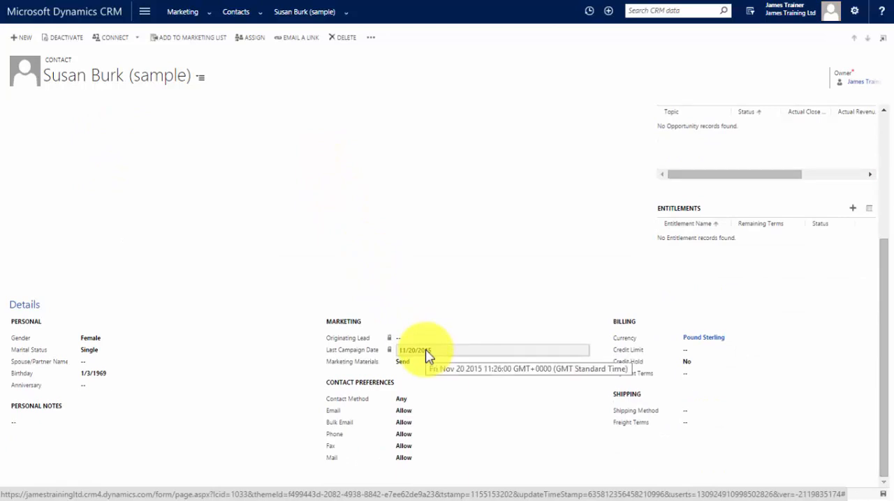
{"action": "scroll", "scroll_direction": "up", "scroll_amount": 3}
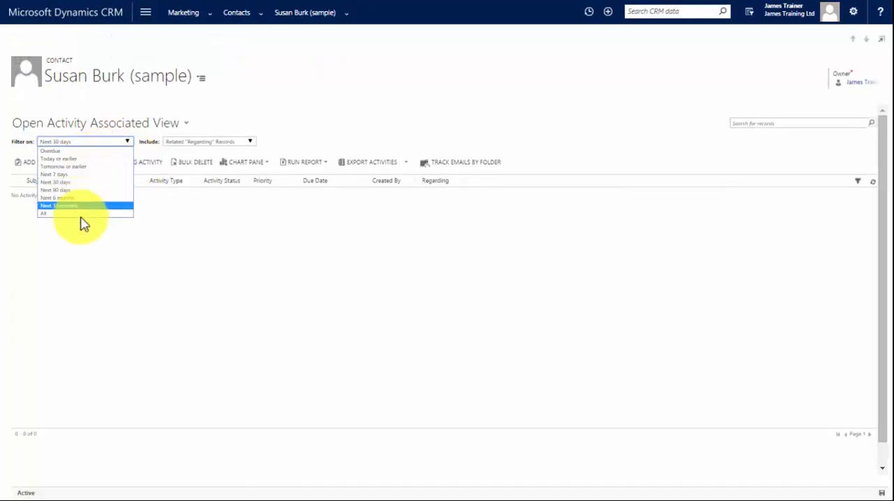
{"action": "left_click", "coordinate": [44, 214]}
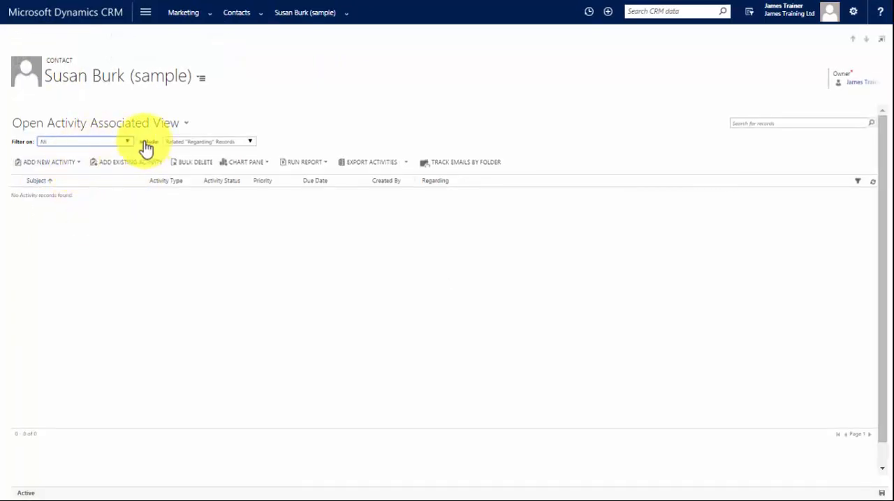
{"action": "left_click", "coordinate": [186, 123]}
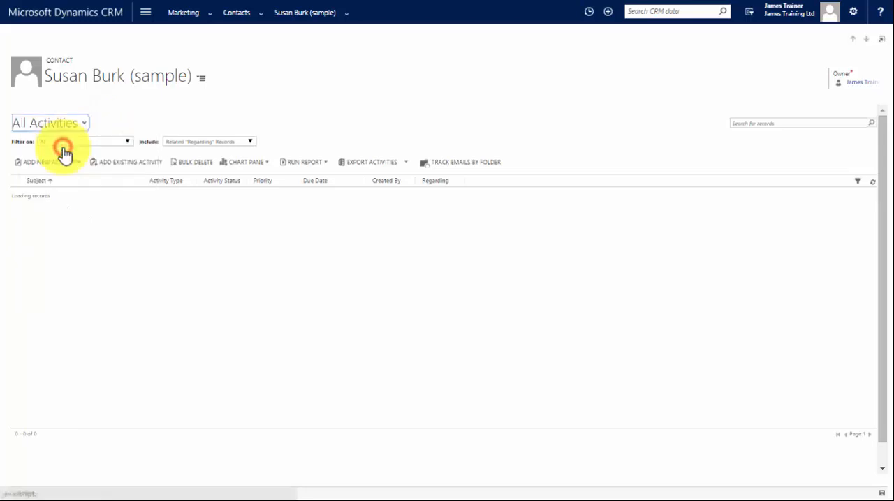
{"action": "left_click", "coordinate": [367, 194]}
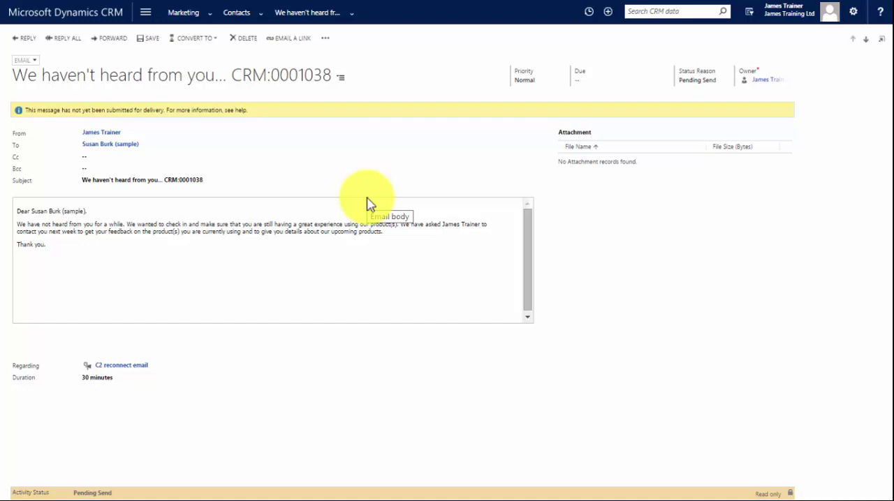
{"action": "mouse_move", "coordinate": [211, 20]}
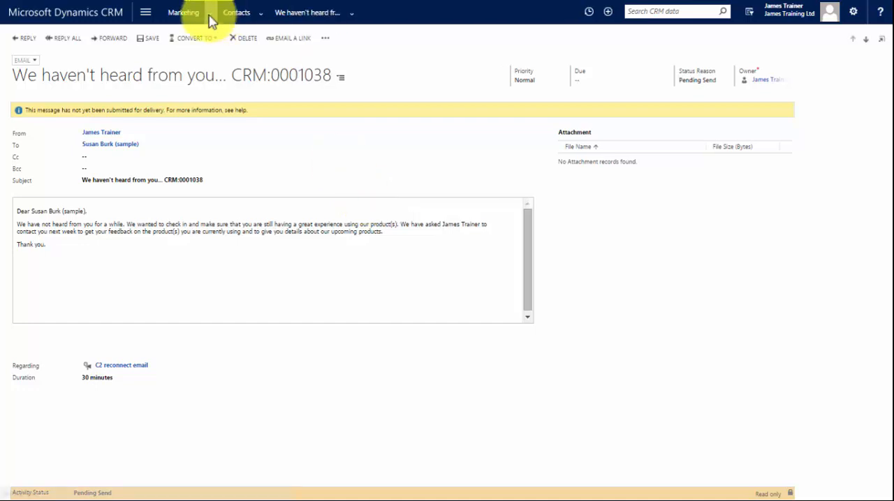
Start another C2 reconnect quick campaign, naming it with a '- phone' suffix.
{"action": "left_click", "coordinate": [183, 12]}
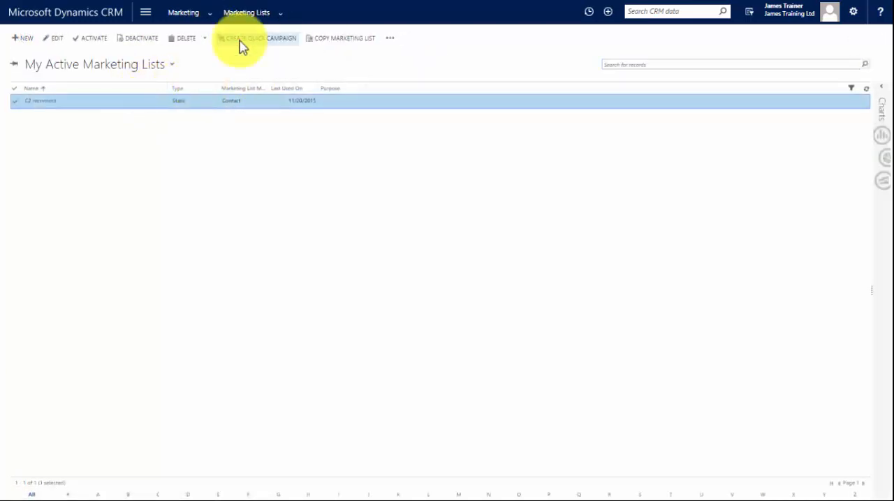
{"action": "left_click", "coordinate": [243, 38]}
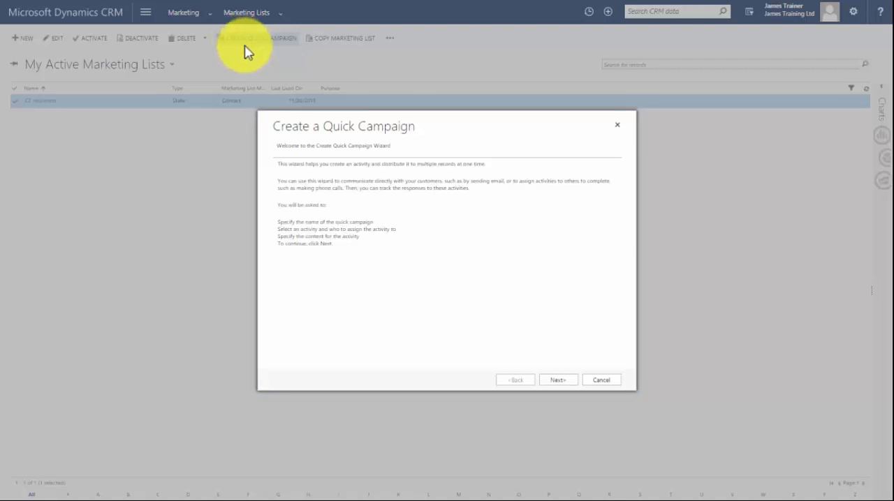
{"action": "left_click", "coordinate": [557, 379]}
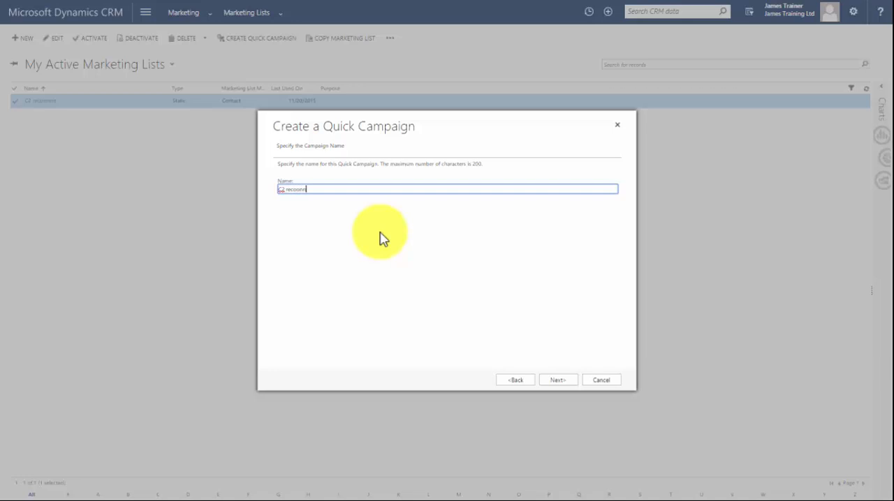
{"action": "type", "text": "- phone"}
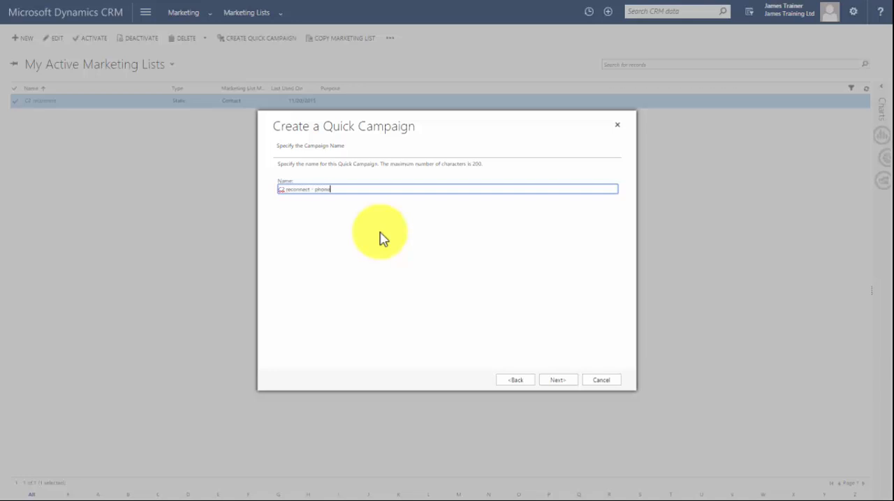
{"action": "left_click", "coordinate": [556, 380]}
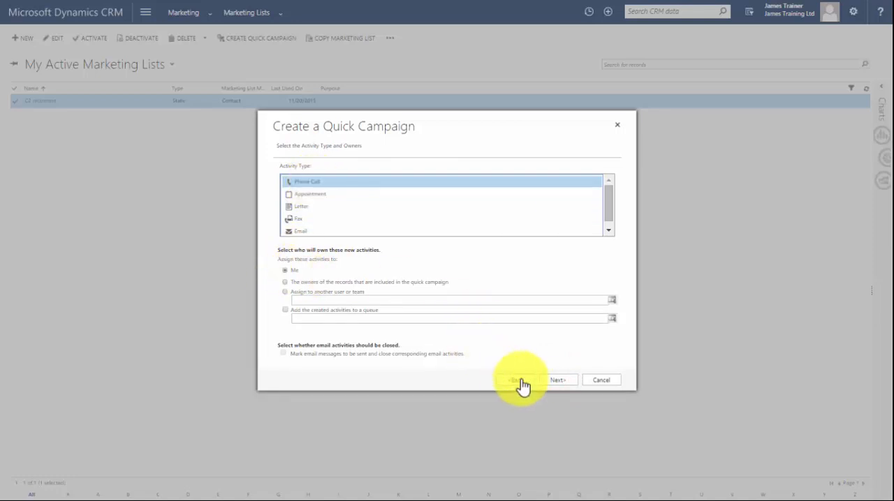
Give the calls subject C2 reconnect, a placeholder description and 15-minute duration.
{"action": "left_click", "coordinate": [557, 380]}
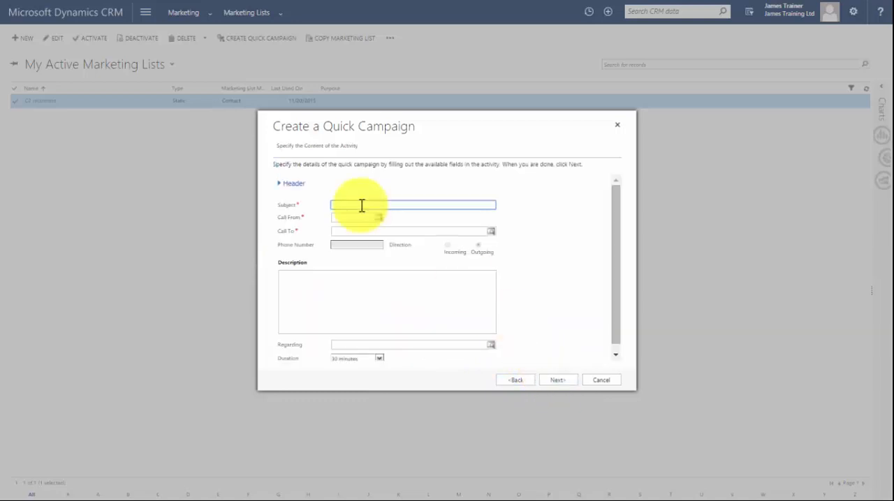
{"action": "type", "text": "text"}
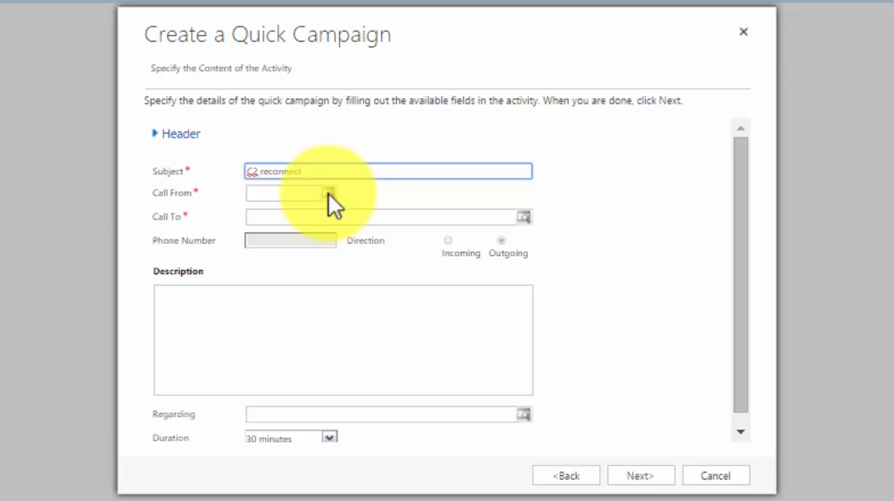
{"action": "left_click", "coordinate": [387, 171]}
{"action": "type", "text": "Desc"}
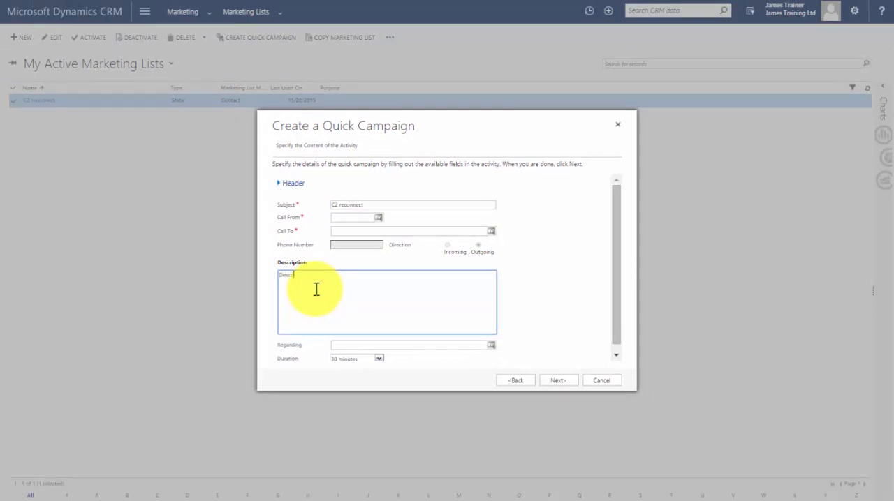
{"action": "left_click", "coordinate": [379, 359]}
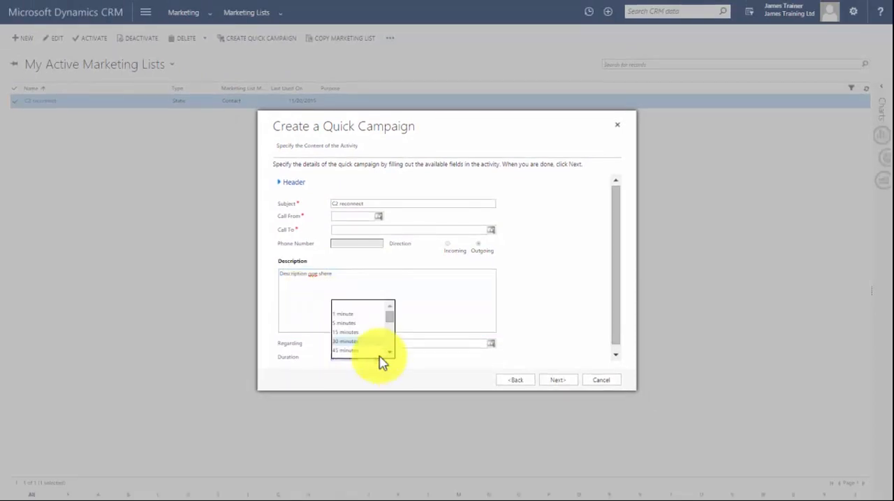
{"action": "left_click", "coordinate": [344, 331]}
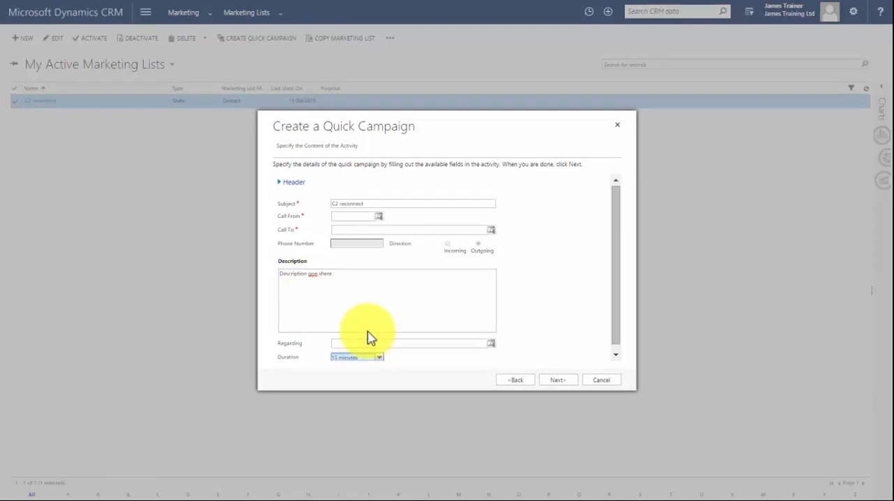
{"action": "left_click", "coordinate": [556, 379]}
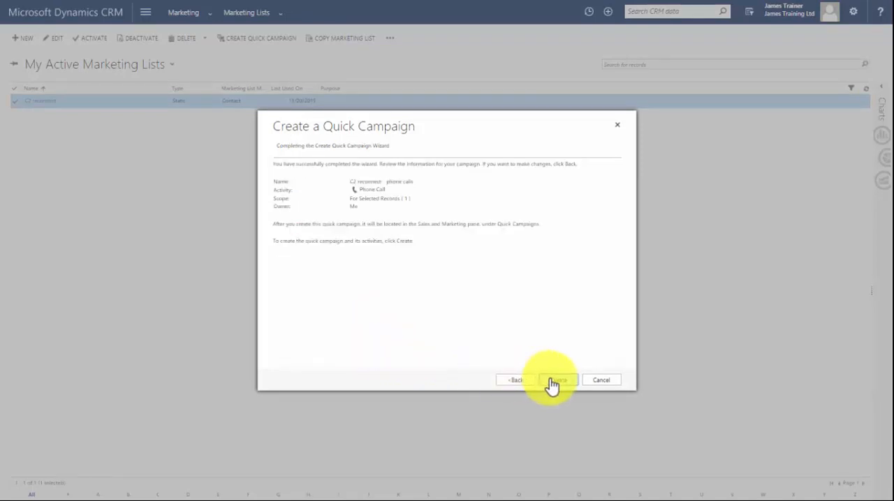
Create the C2 reconnect phone-call quick campaign and view the Quick Campaigns list.
{"action": "left_click", "coordinate": [557, 380]}
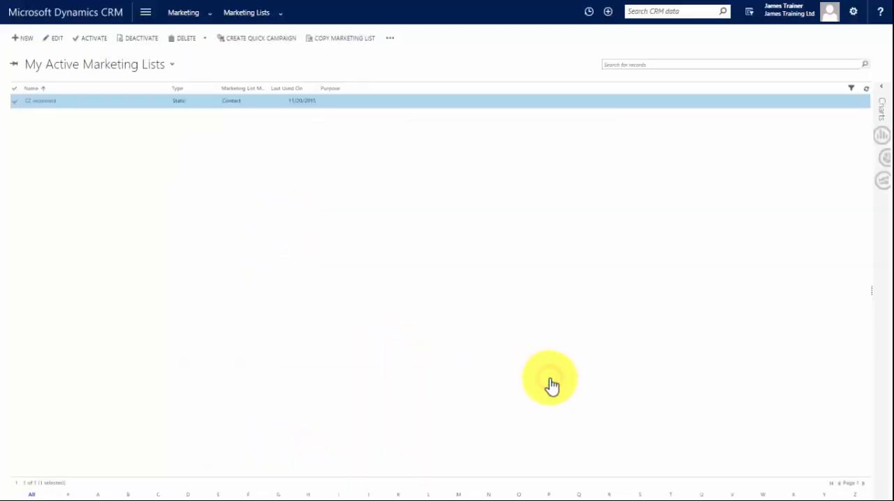
{"action": "left_click", "coordinate": [249, 12]}
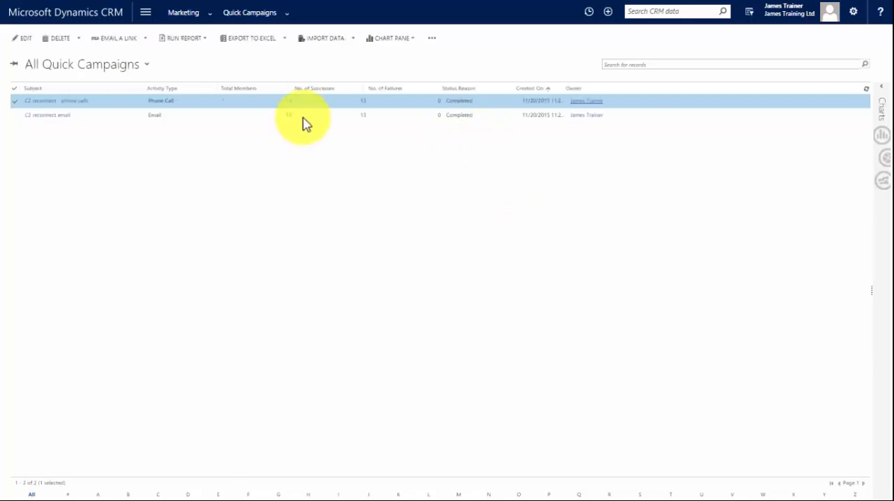
{"action": "mouse_move", "coordinate": [310, 108]}
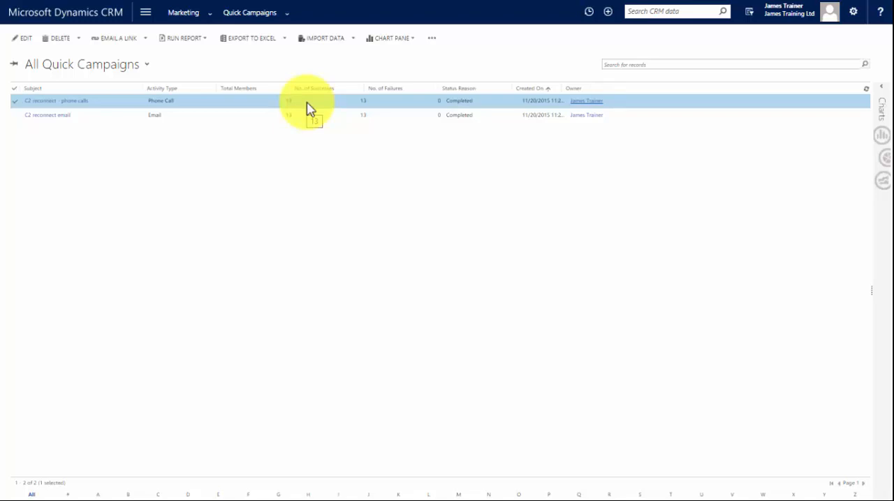
{"action": "mouse_move", "coordinate": [499, 176]}
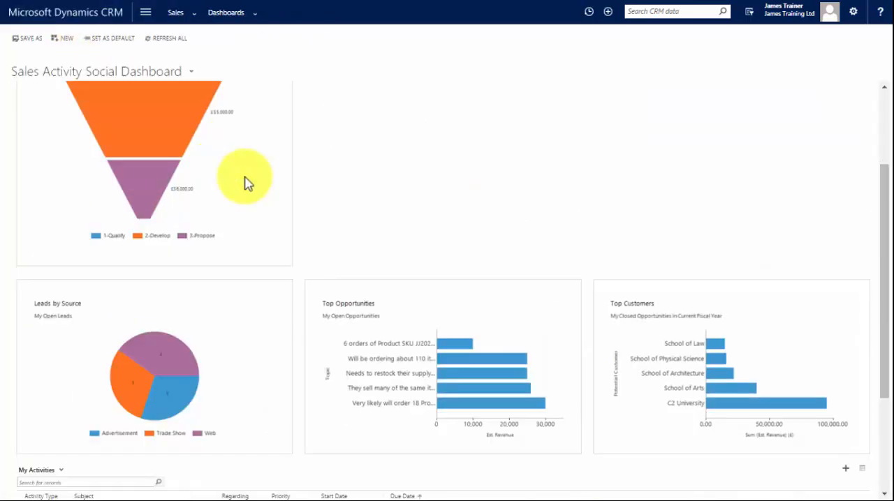
Open Jim Glynn's contact record from the Sales Contacts list.
{"action": "scroll", "scroll_direction": "down", "scroll_amount": 3}
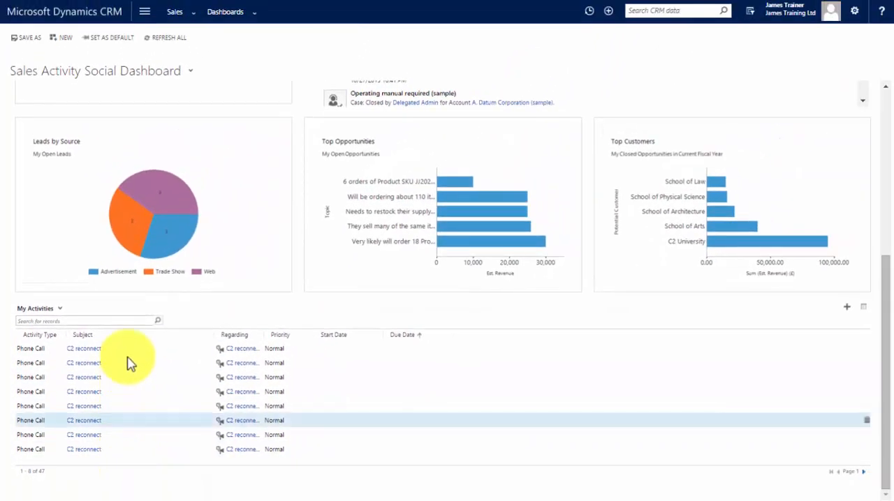
{"action": "left_click", "coordinate": [173, 11]}
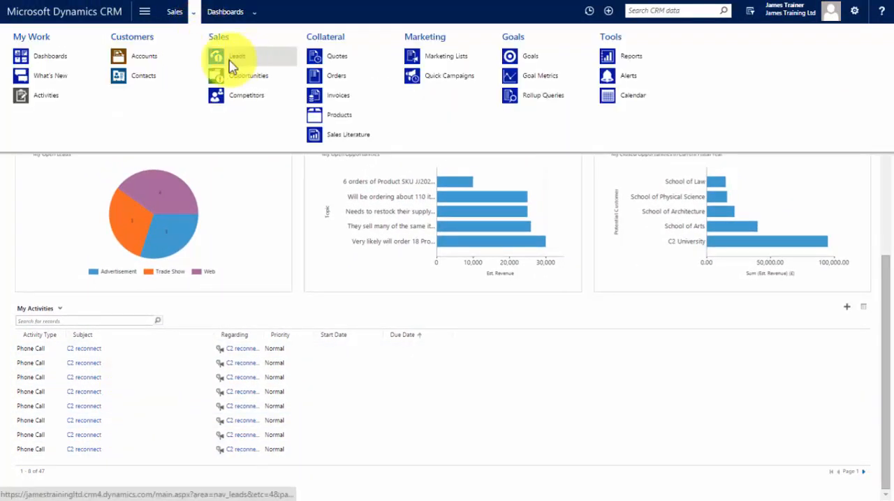
{"action": "left_click", "coordinate": [144, 75]}
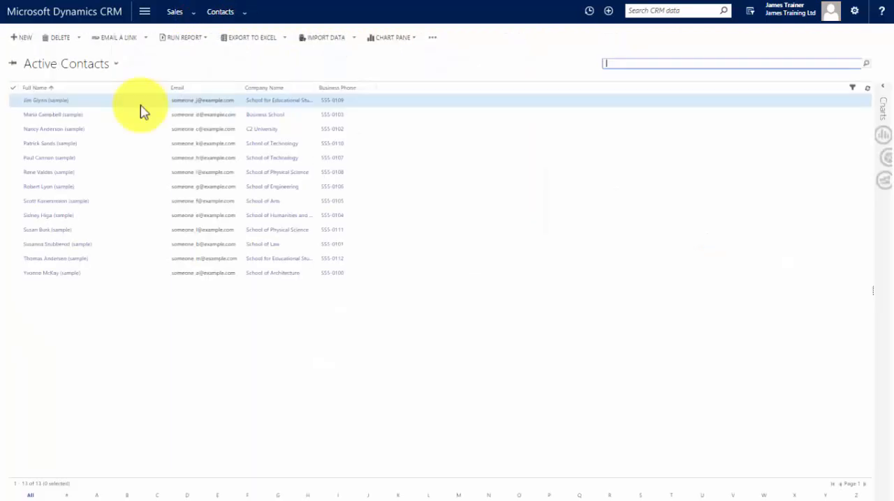
{"action": "left_click", "coordinate": [46, 100]}
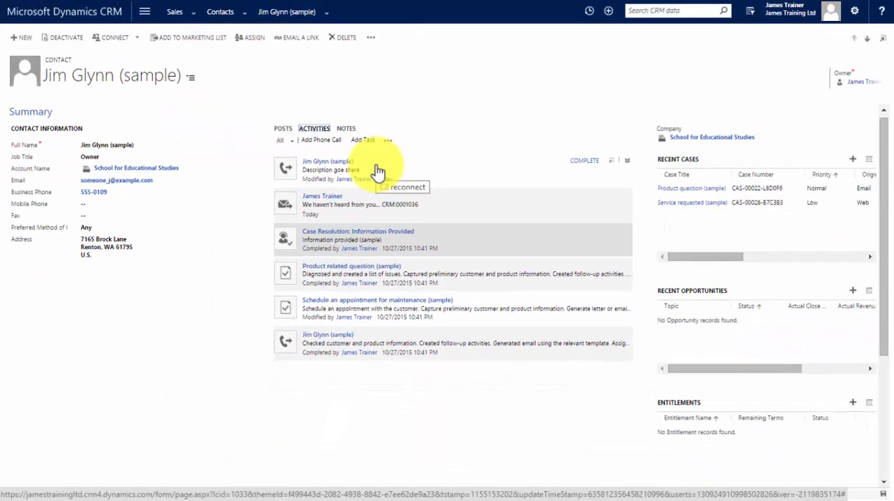
Show Jim Glynn's activities in the All Activities view.
{"action": "left_click", "coordinate": [326, 12]}
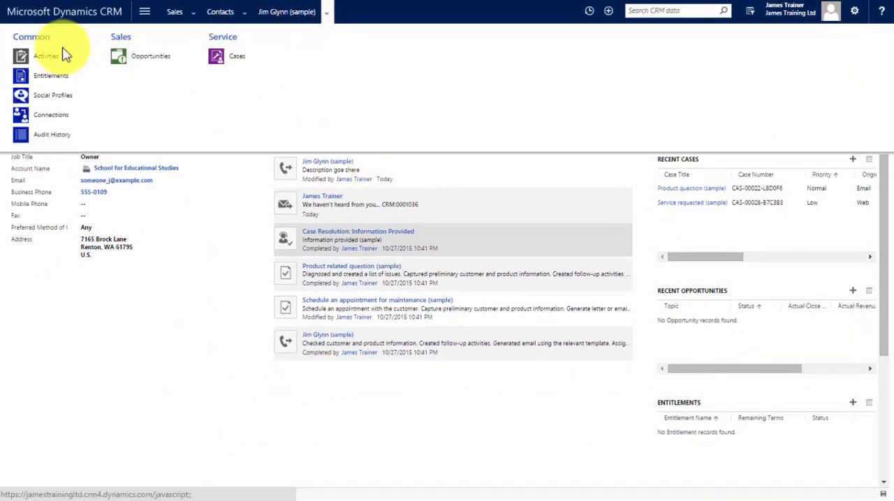
{"action": "left_click", "coordinate": [46, 56]}
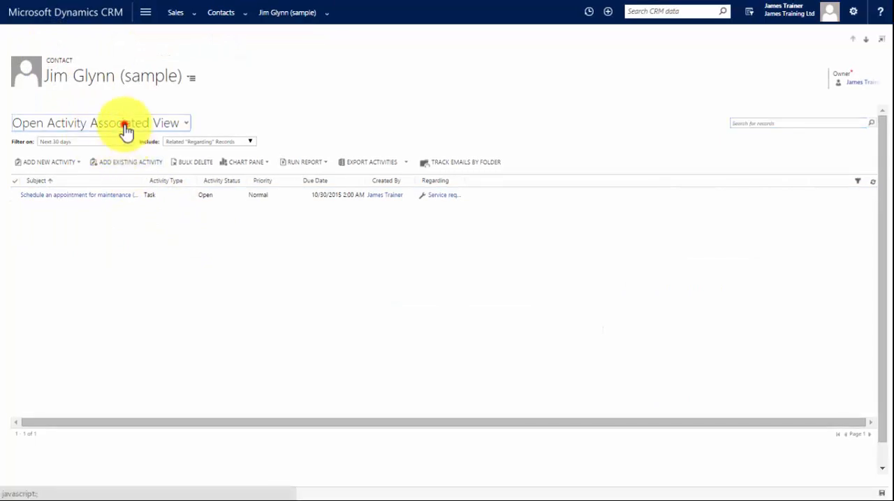
{"action": "left_click", "coordinate": [185, 123]}
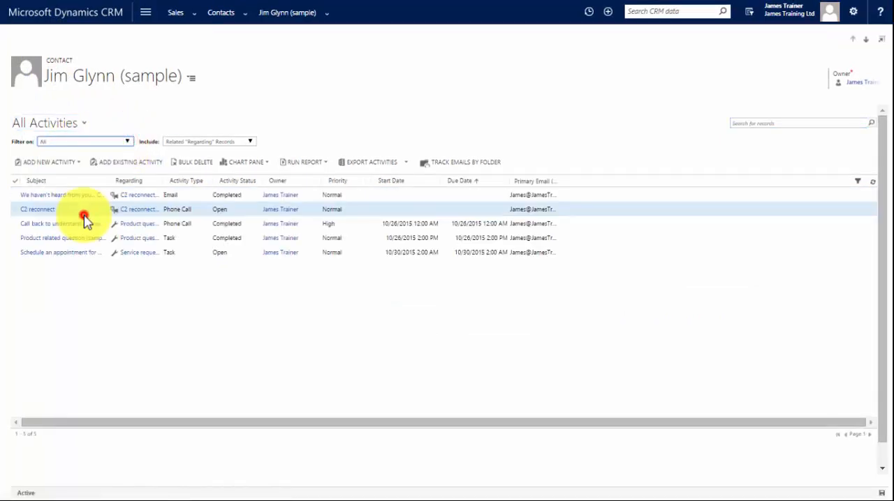